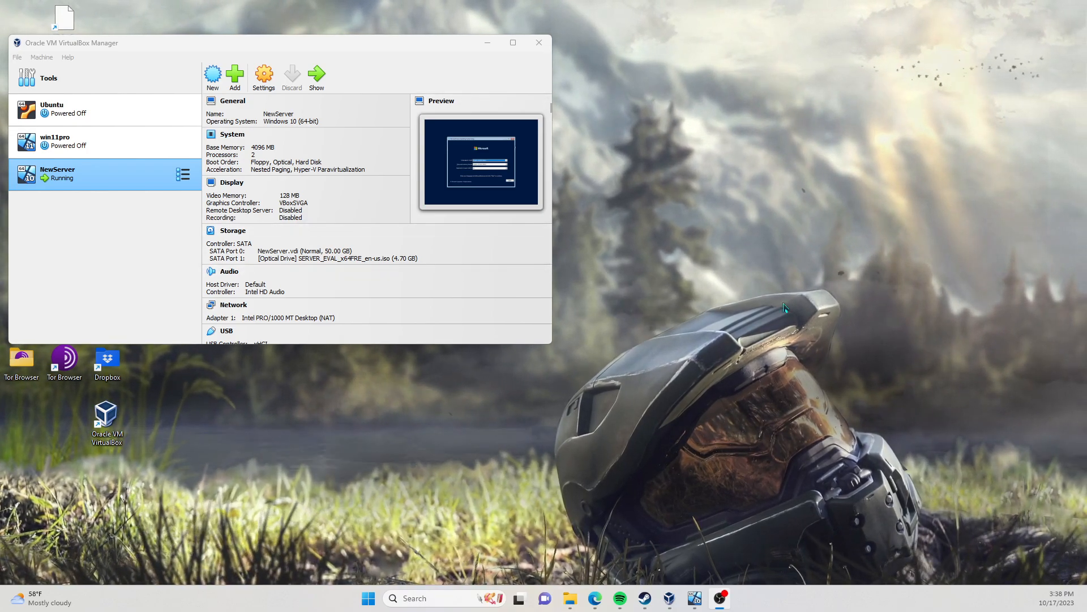
{"action": "mouse_move", "coordinate": [590, 278]}
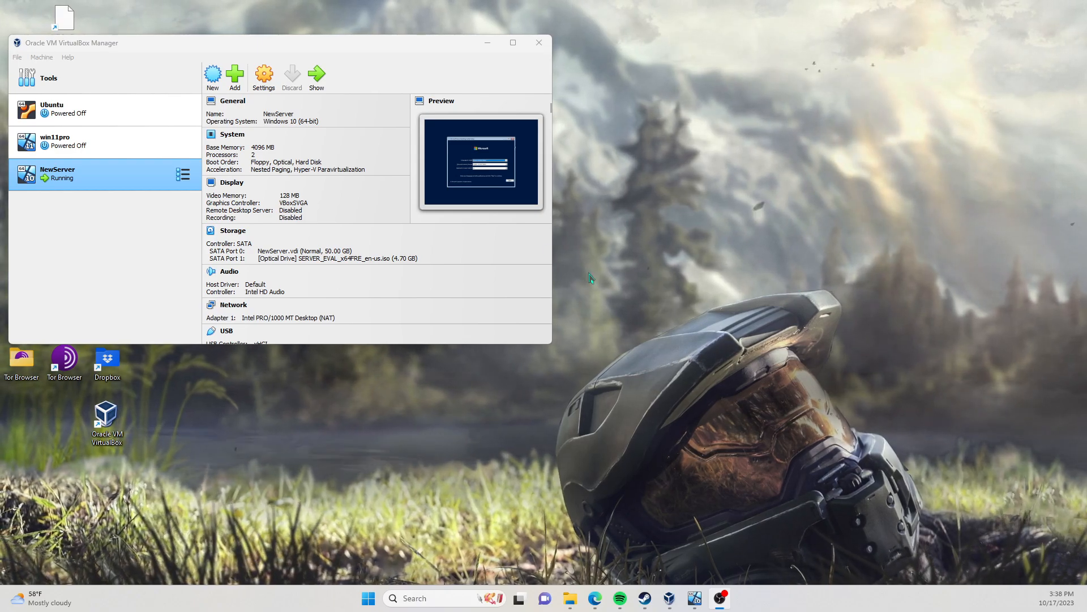
{"action": "mouse_move", "coordinate": [1004, 193]}
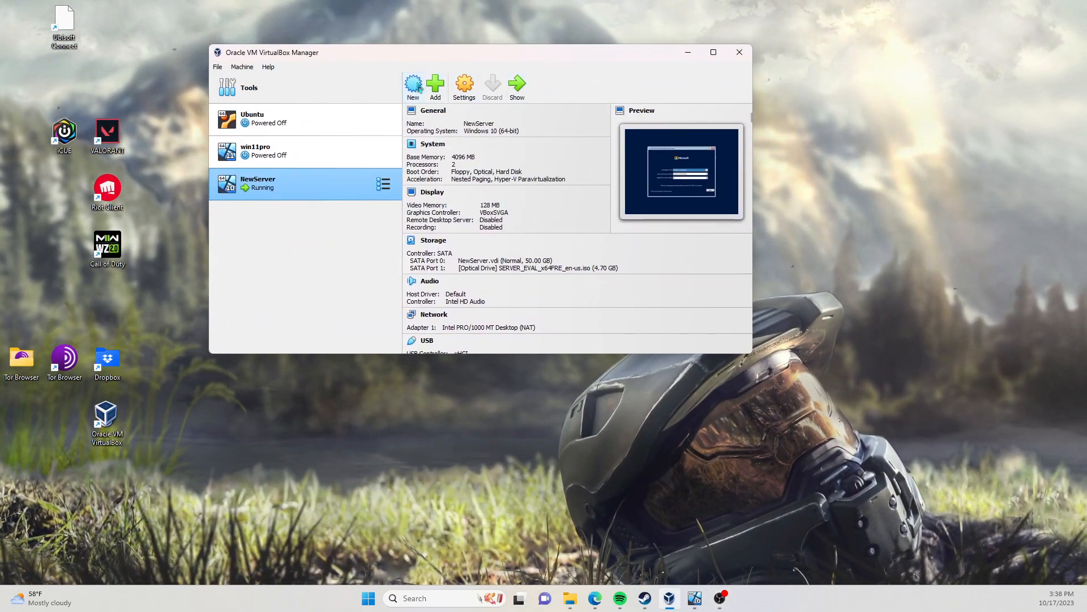
{"action": "mouse_move", "coordinate": [413, 83]}
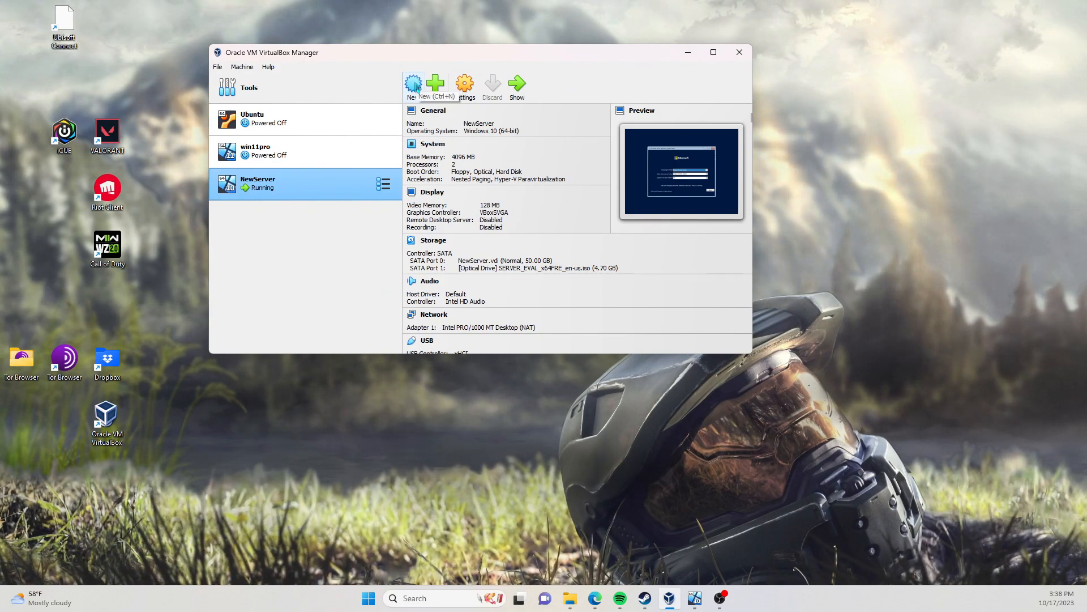
Step: Create the newserver2 VM from the Windows Server evaluation ISO, accepting the unattended, hardware and disk defaults
{"action": "left_click", "coordinate": [434, 83]}
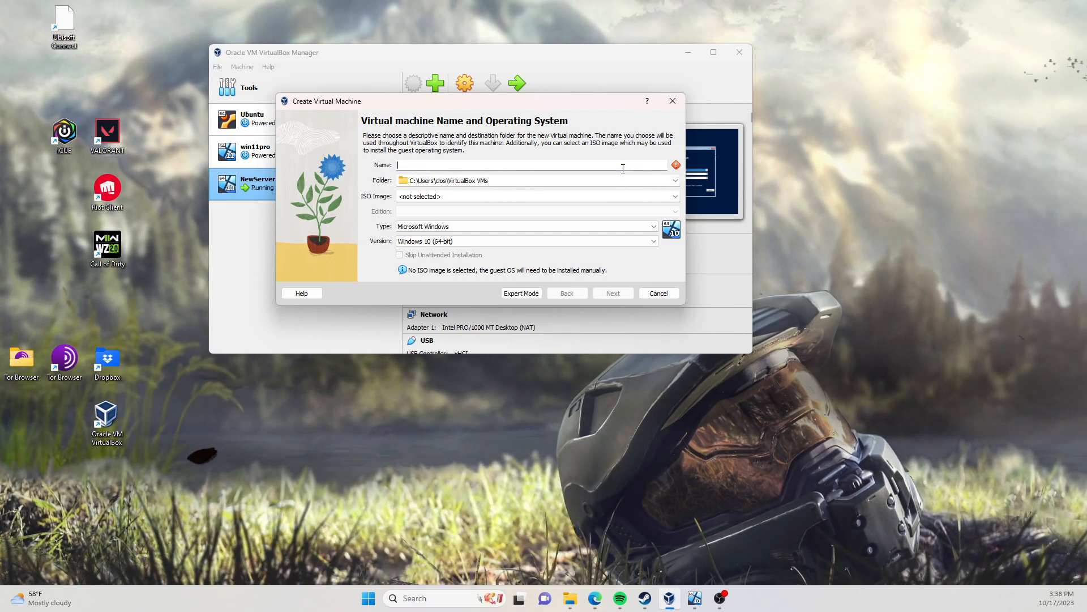
{"action": "type", "text": "newserver2"}
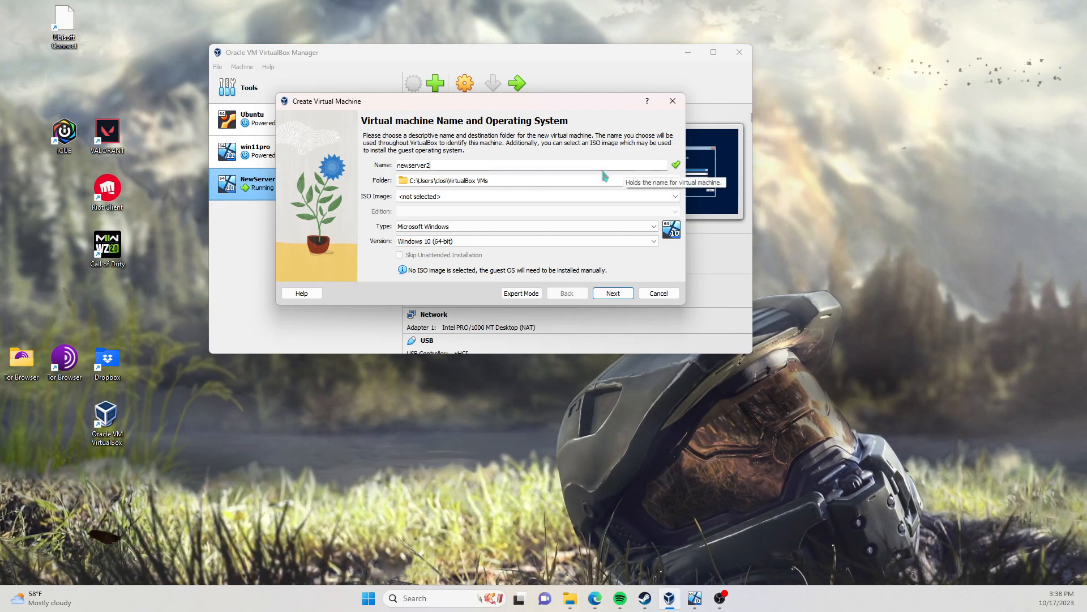
{"action": "left_click", "coordinate": [674, 197]}
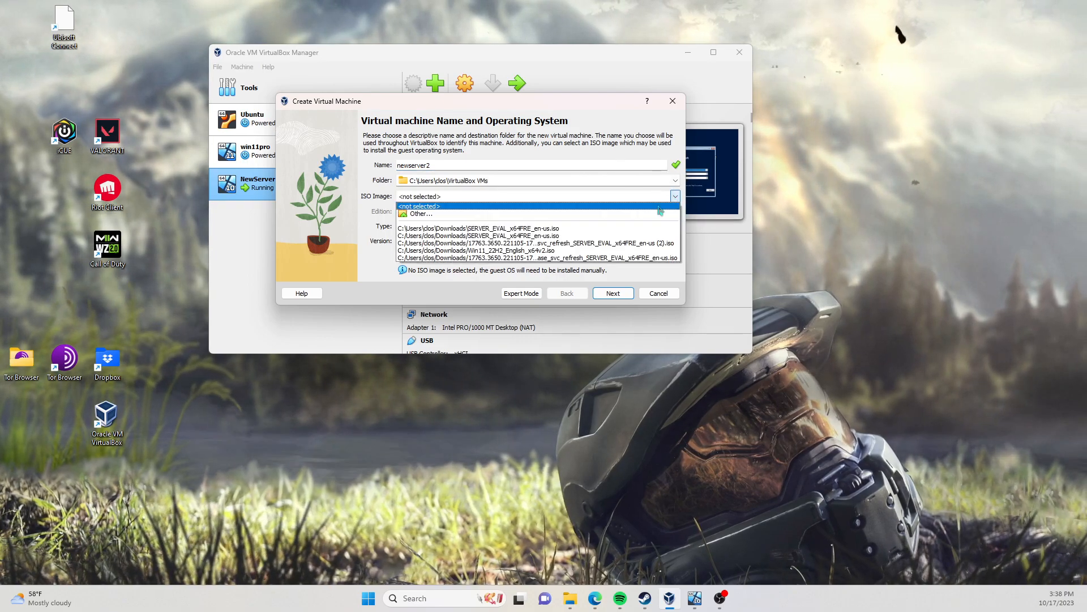
{"action": "left_click", "coordinate": [476, 228]}
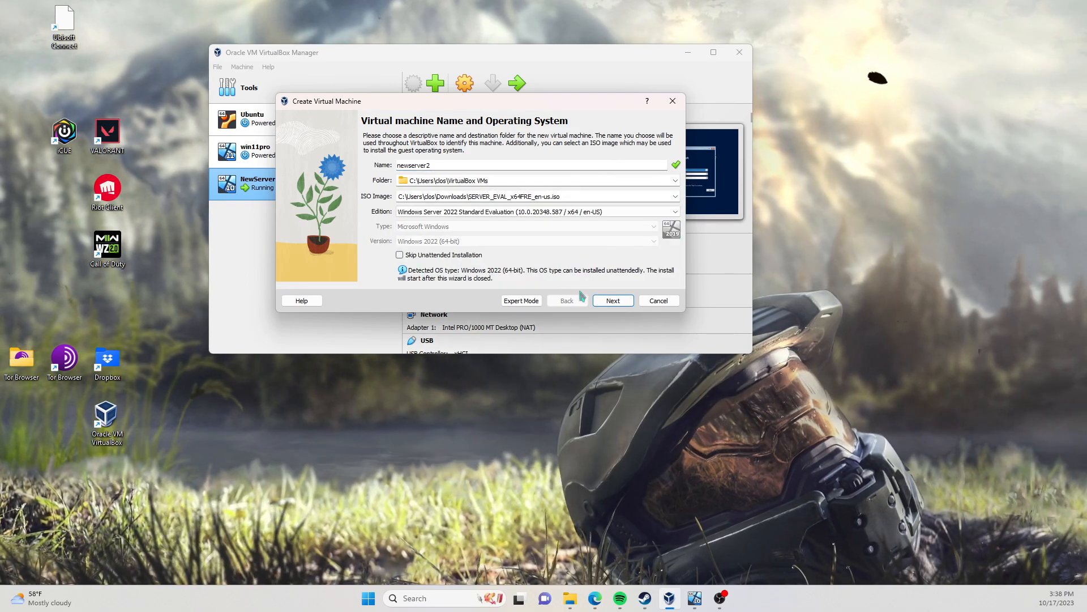
{"action": "left_click", "coordinate": [612, 300]}
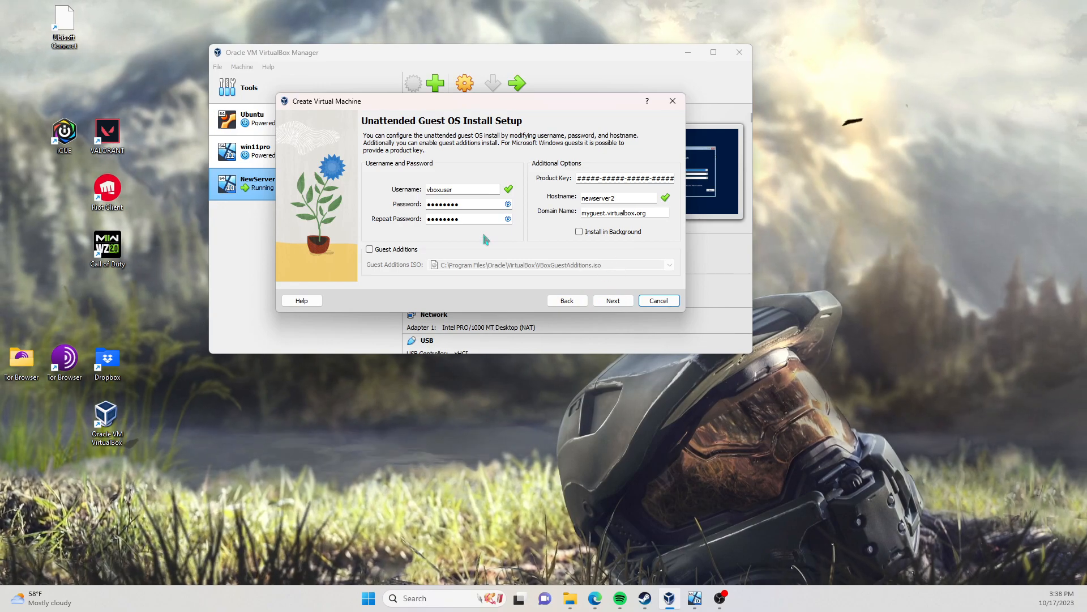
{"action": "left_click", "coordinate": [612, 300]}
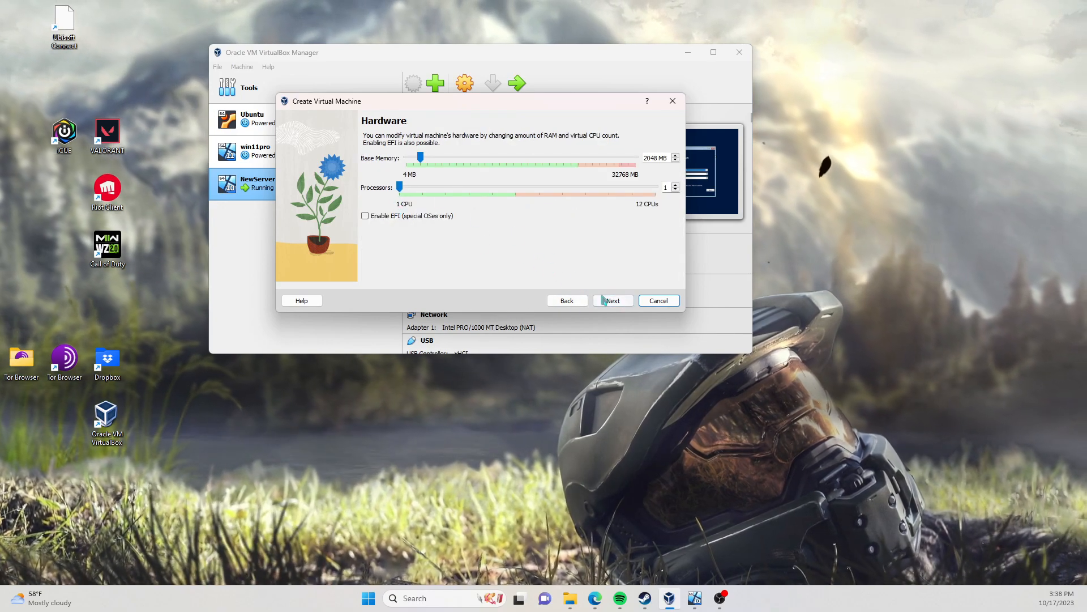
{"action": "left_click", "coordinate": [613, 300]}
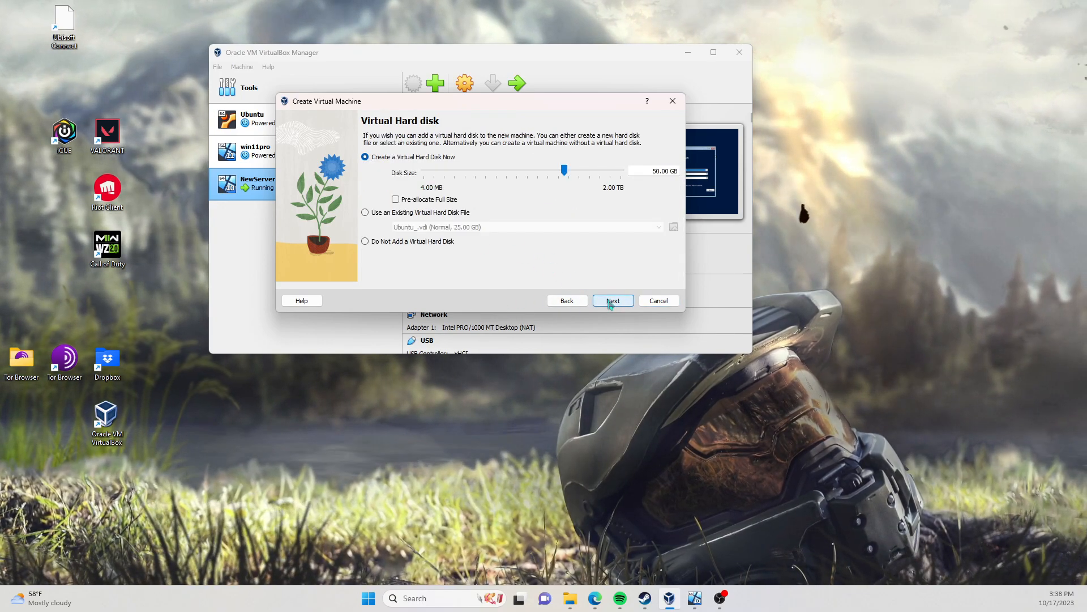
{"action": "left_click", "coordinate": [612, 300]}
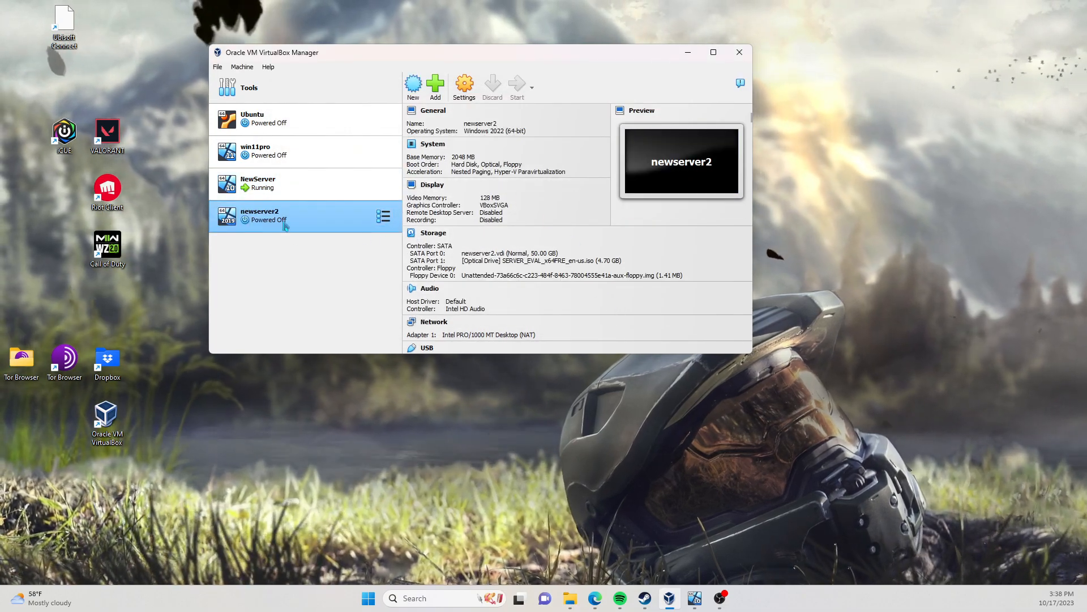
Step: Start newserver2 and let it boot into Windows setup until the license terms error
{"action": "left_click", "coordinate": [517, 86]}
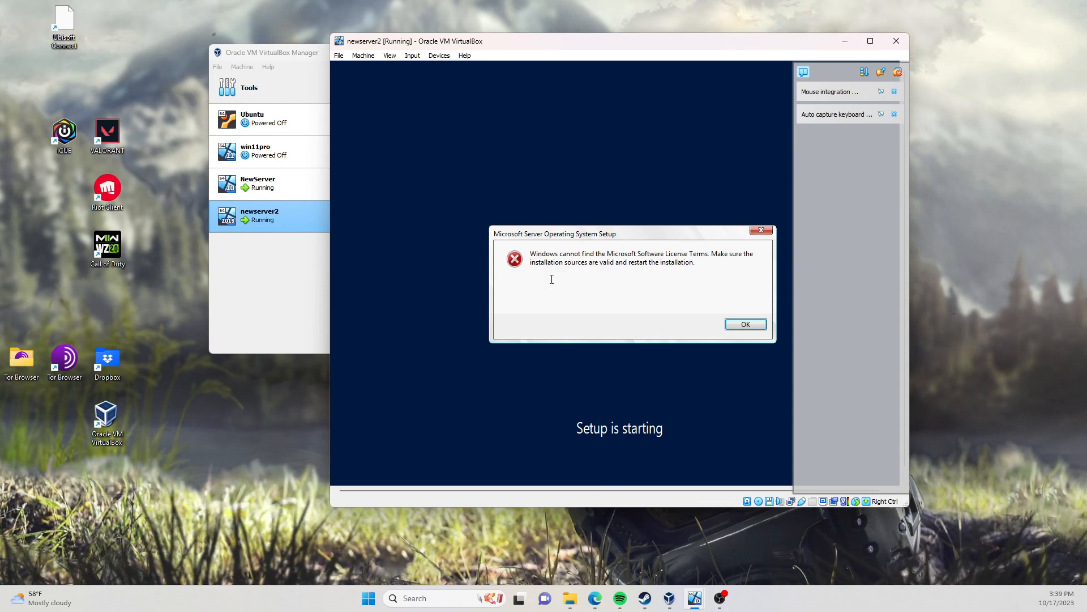
{"action": "mouse_move", "coordinate": [864, 197]}
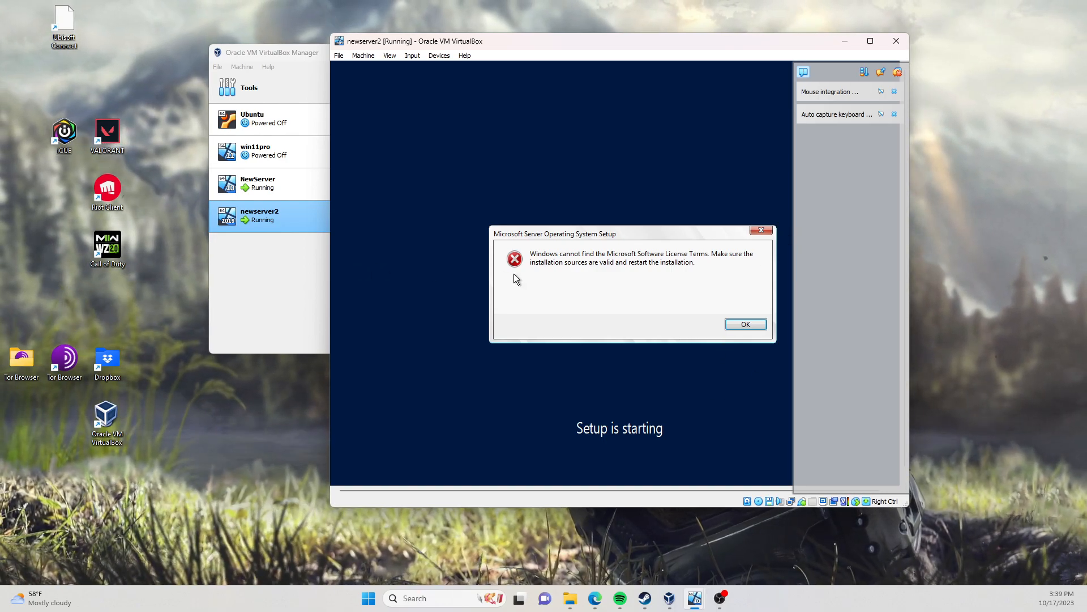
Step: Dismiss the license error, power off newserver2, and remove it while keeping its files
{"action": "left_click", "coordinate": [745, 324]}
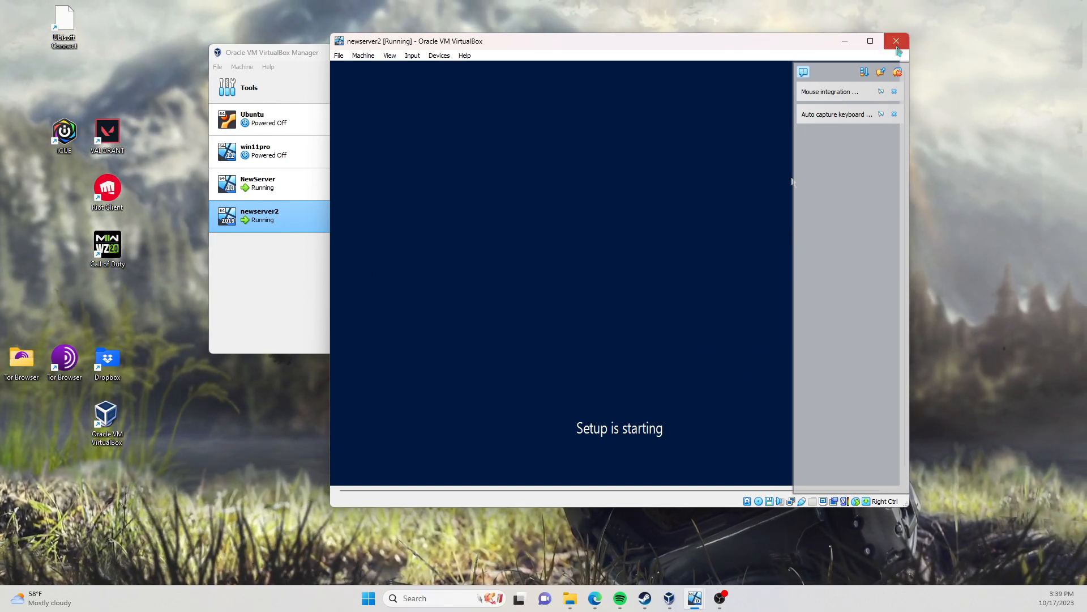
{"action": "left_click", "coordinate": [895, 41]}
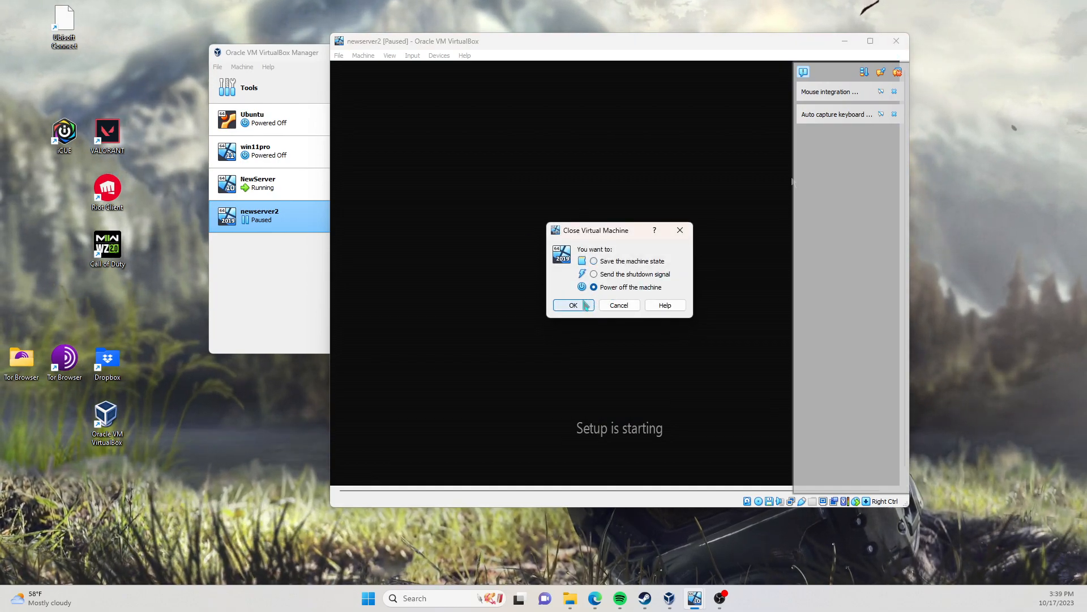
{"action": "left_click", "coordinate": [569, 305]}
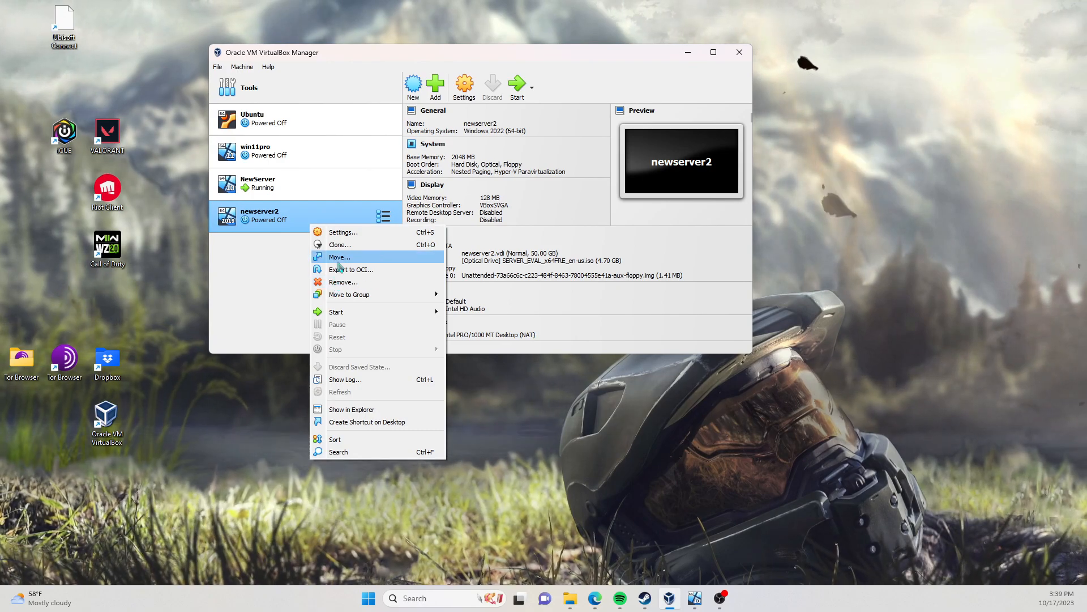
{"action": "mouse_move", "coordinate": [351, 269]}
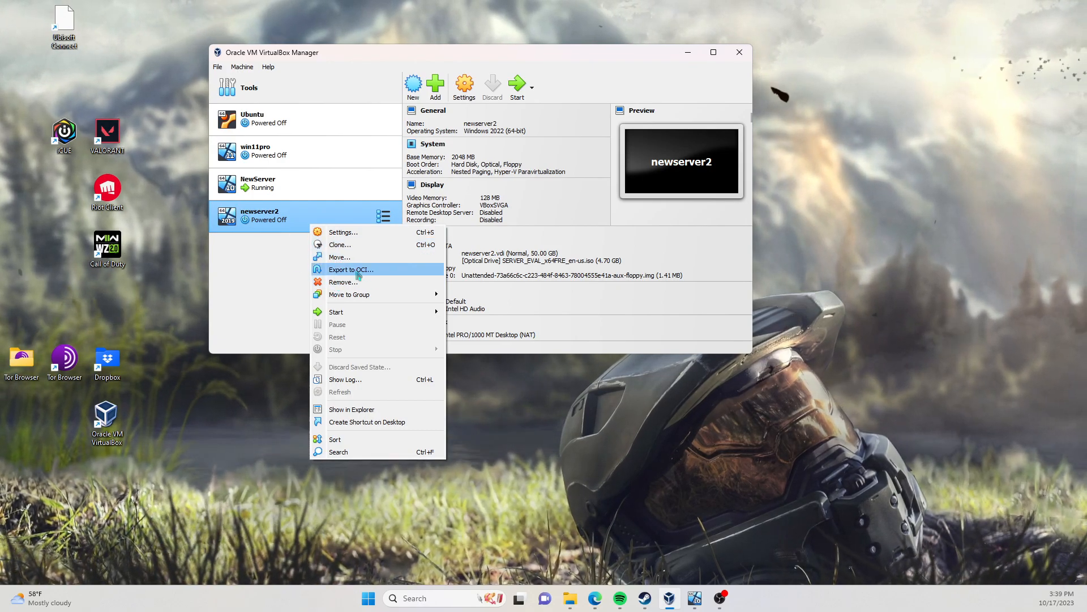
{"action": "left_click", "coordinate": [343, 282]}
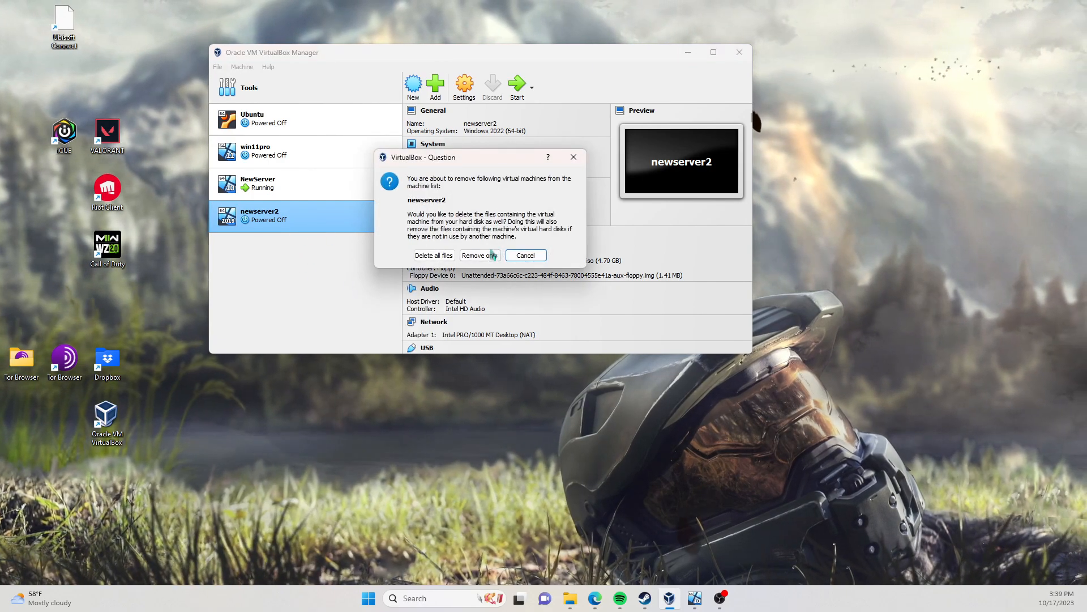
{"action": "left_click", "coordinate": [479, 256]}
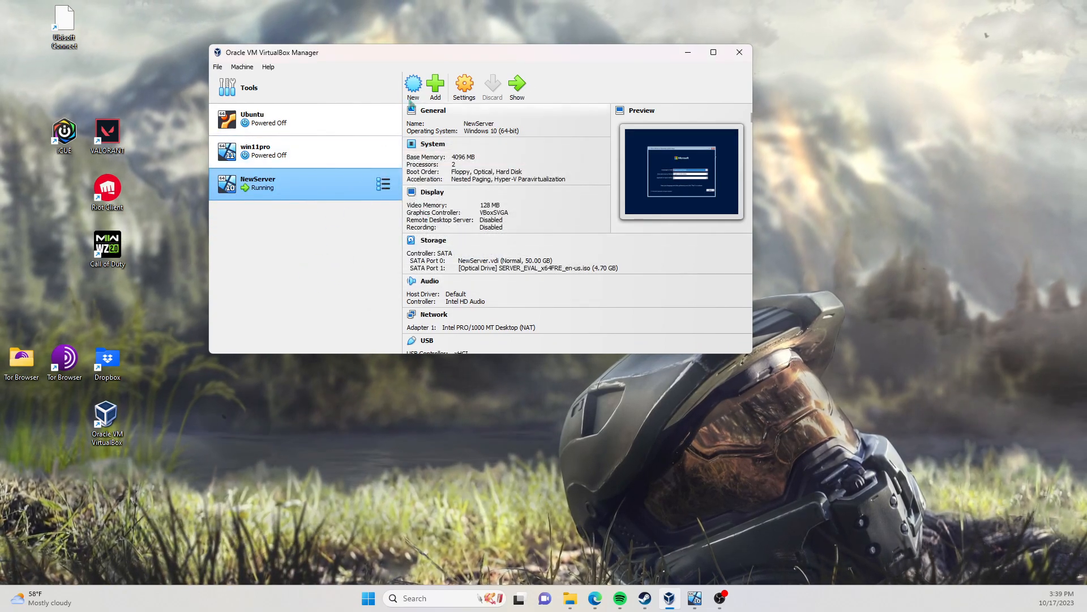
Step: Create a new VM named server32 with no ISO, keeping the default hardware and disk settings
{"action": "left_click", "coordinate": [413, 83]}
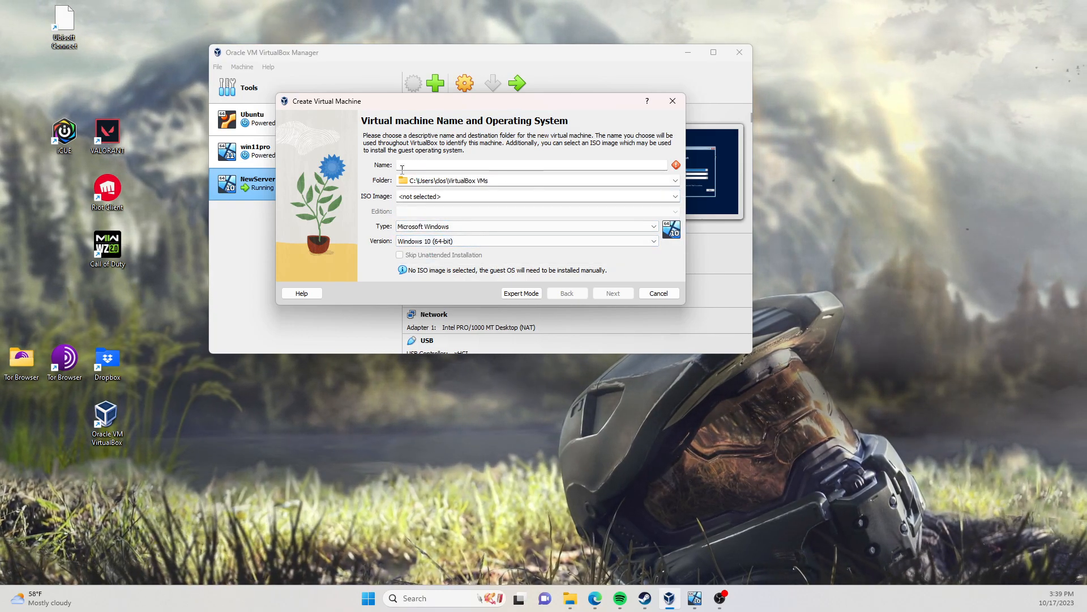
{"action": "type", "text": "sql"}
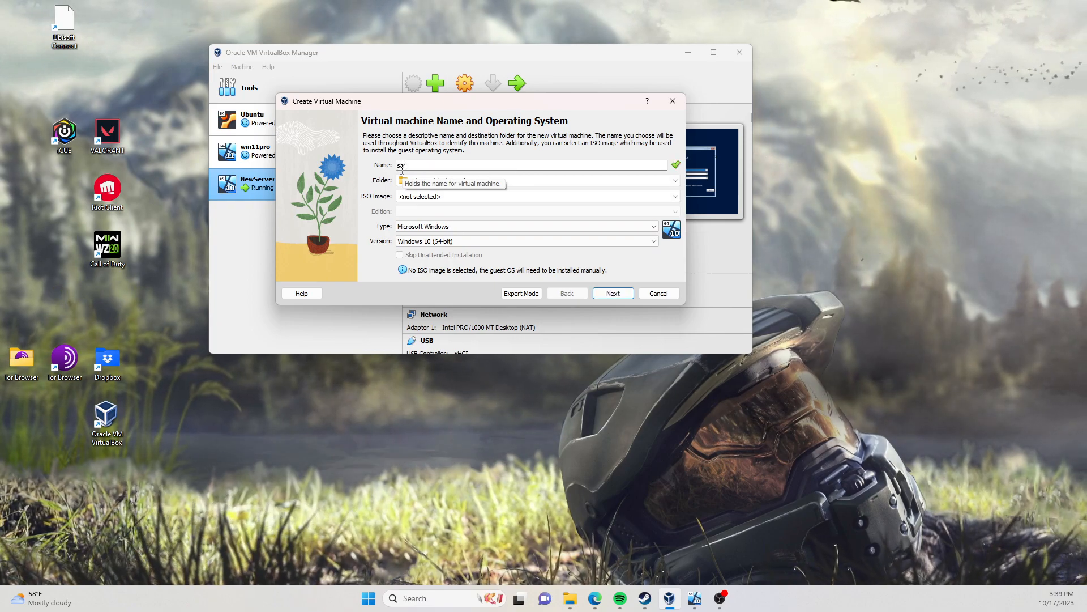
{"action": "type", "text": "server32"}
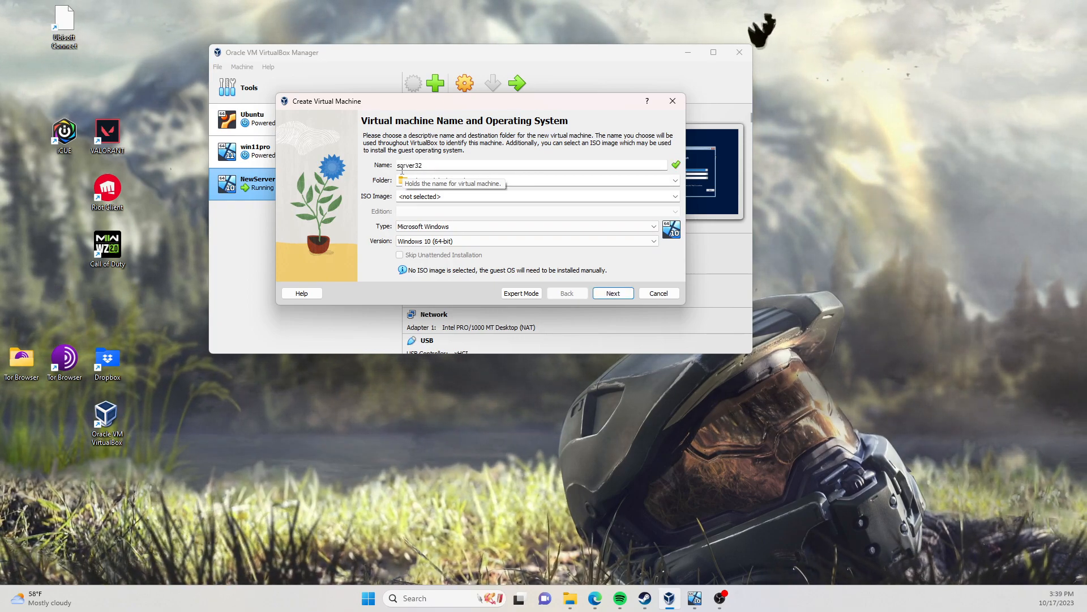
{"action": "left_click", "coordinate": [612, 293]}
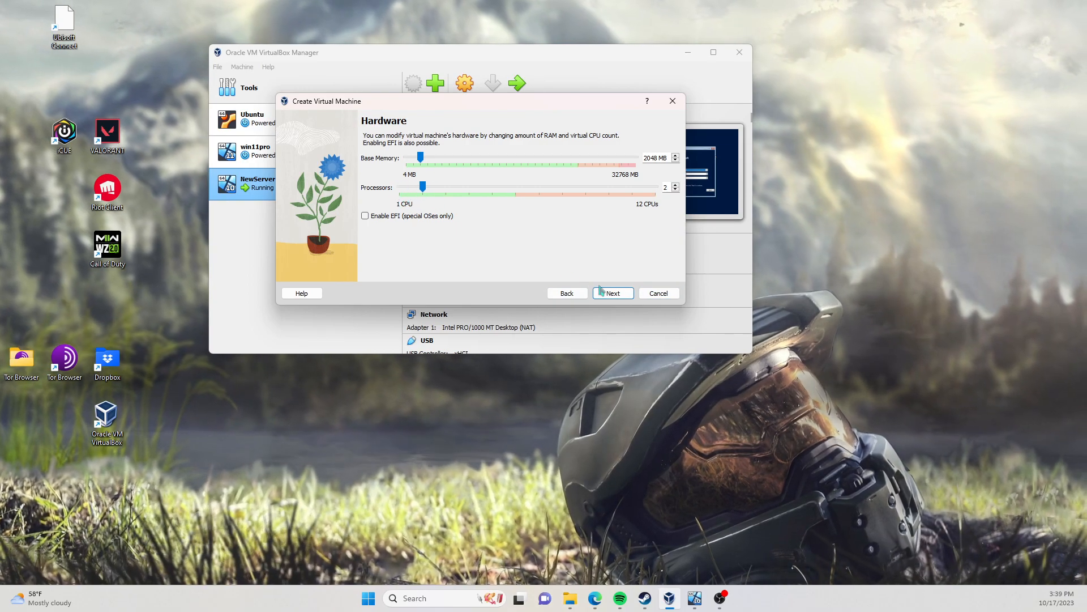
{"action": "left_click", "coordinate": [611, 292]}
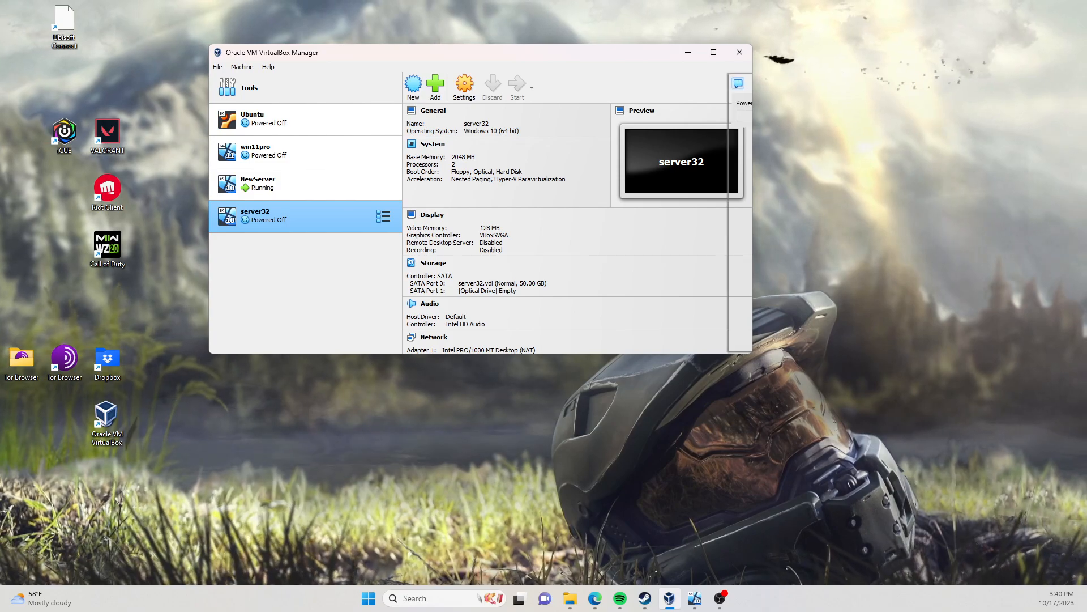
Step: Start server32, mount SERVER_EVAL_x64FRE_en-us.iso at the boot failure prompt, and retry boot
{"action": "left_click", "coordinate": [517, 87]}
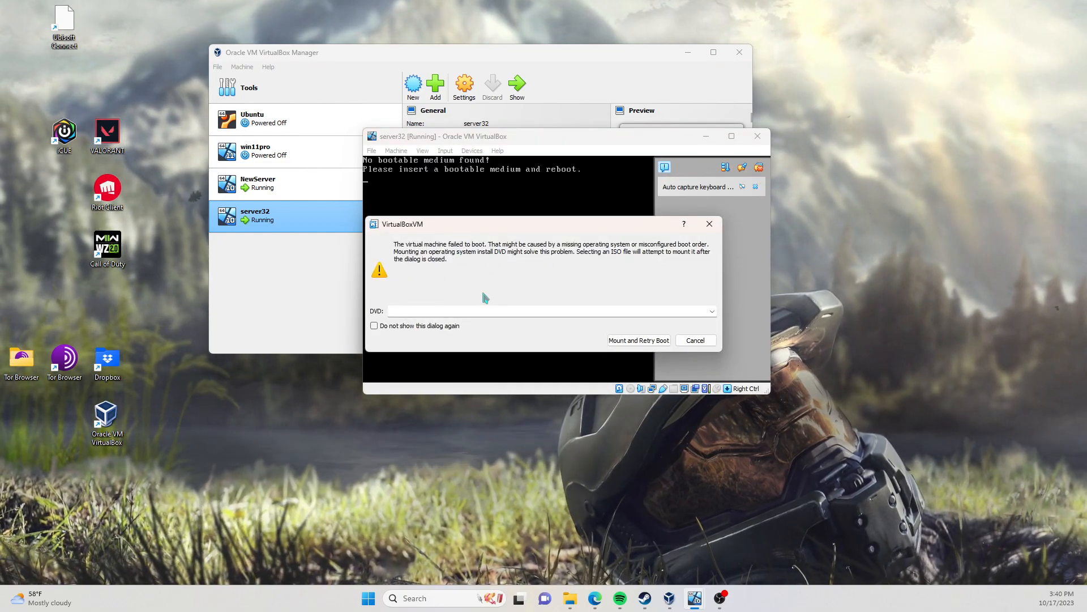
{"action": "left_click", "coordinate": [710, 311]}
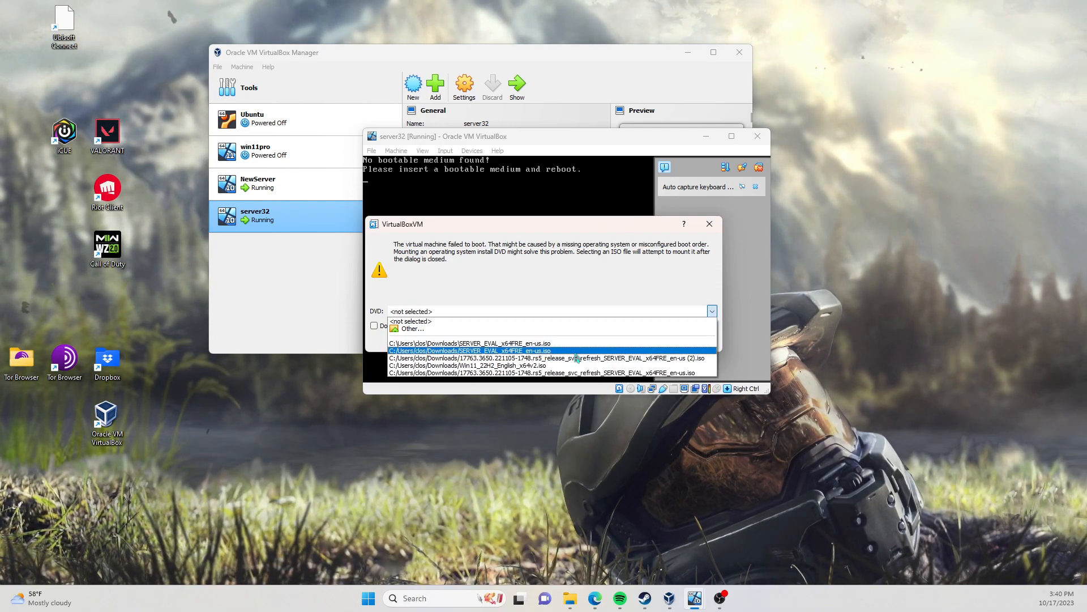
{"action": "left_click", "coordinate": [474, 350]}
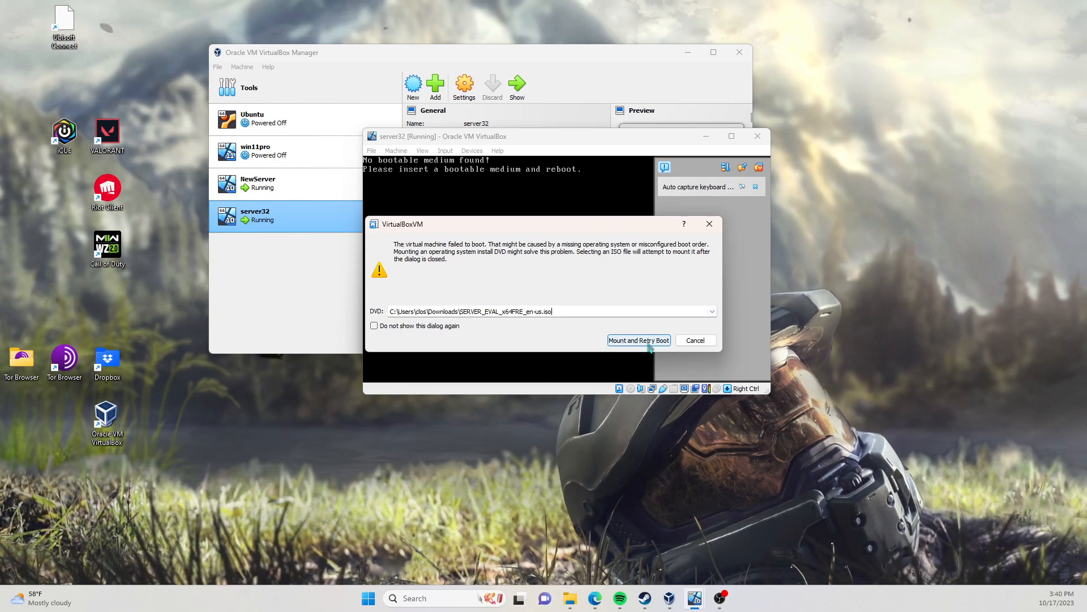
{"action": "left_click", "coordinate": [637, 339]}
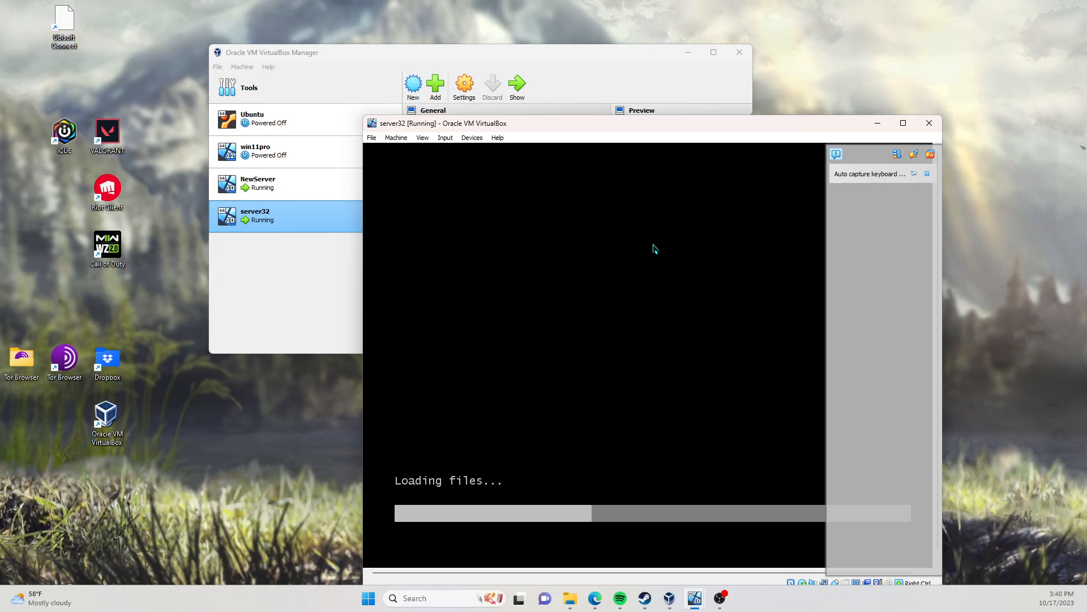
{"action": "left_click", "coordinate": [277, 183]}
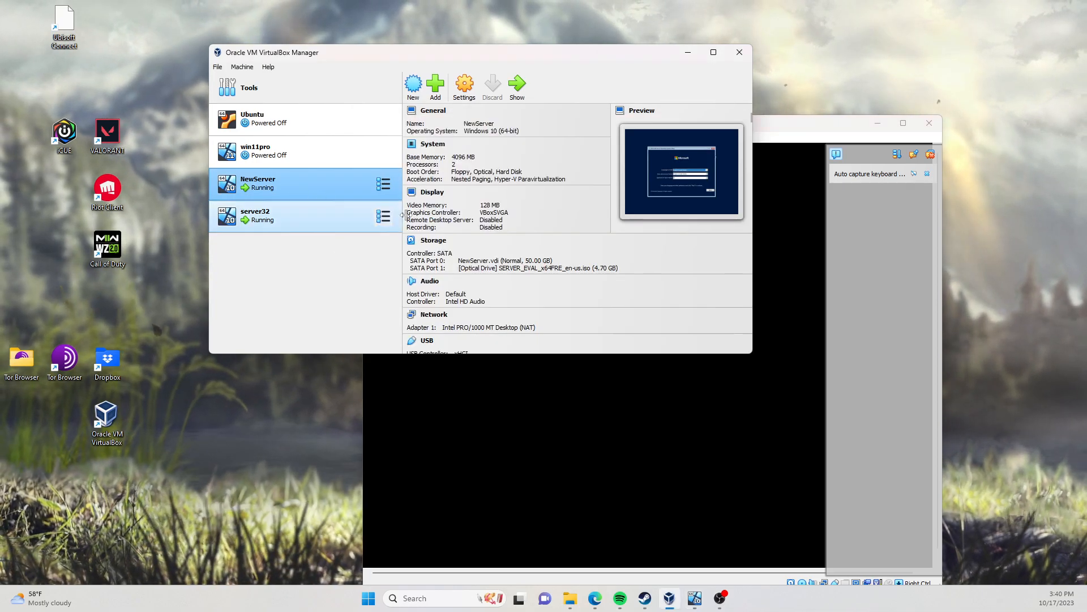